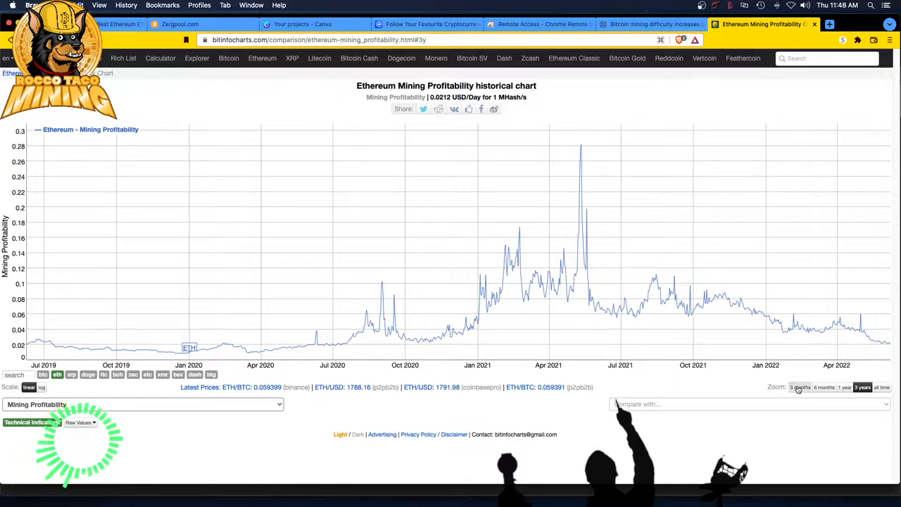
Zoom Ethereum profitability to 3 months, then choose the average mining difficulty per day chart
left_click(798, 387)
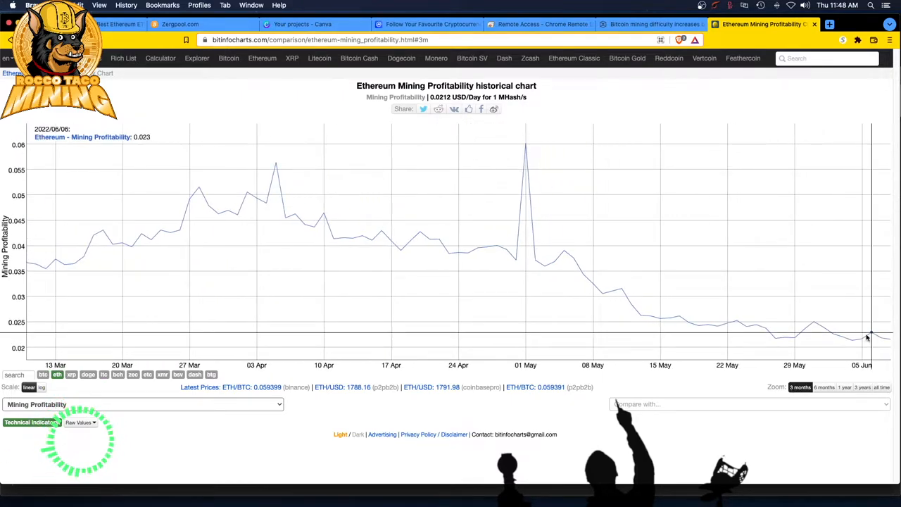
mouse_move(887, 339)
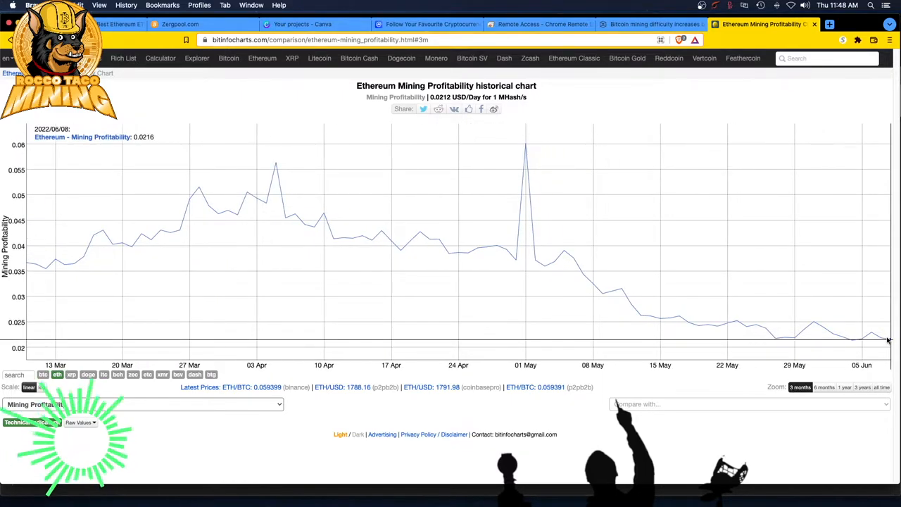
mouse_move(364, 225)
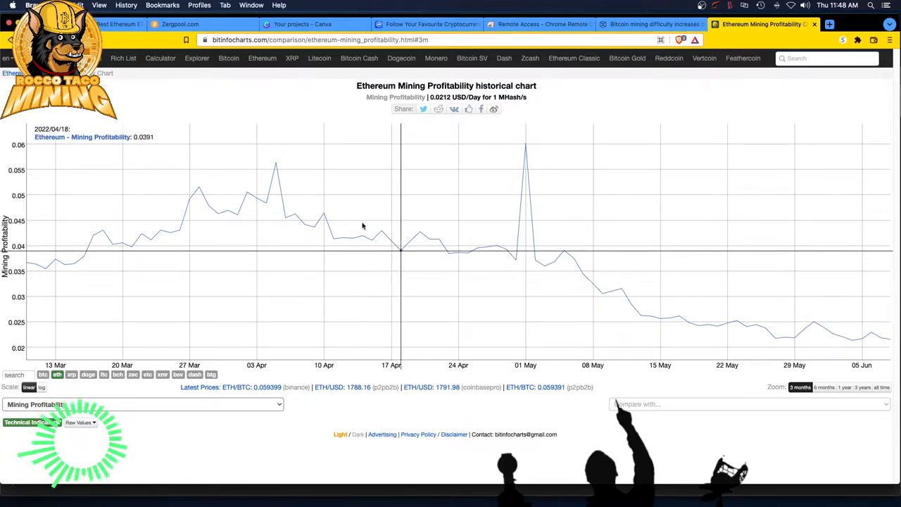
left_click(140, 406)
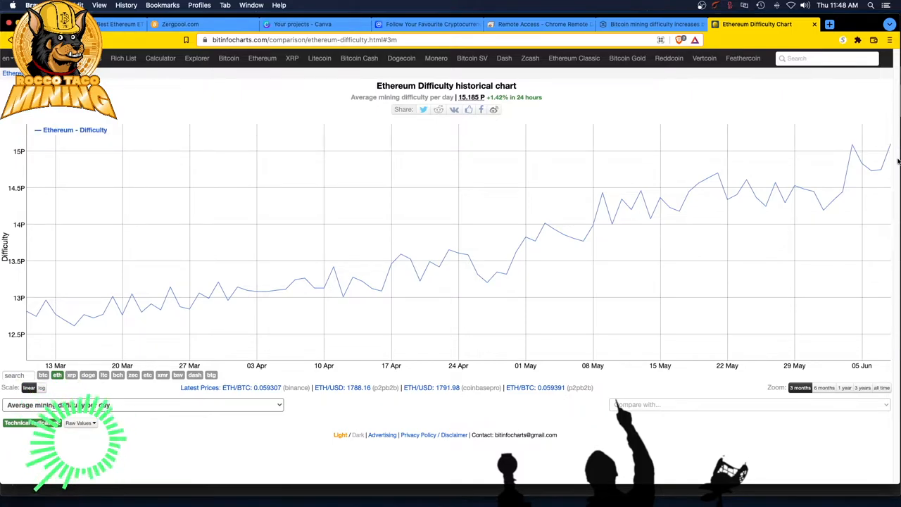
mouse_move(692, 190)
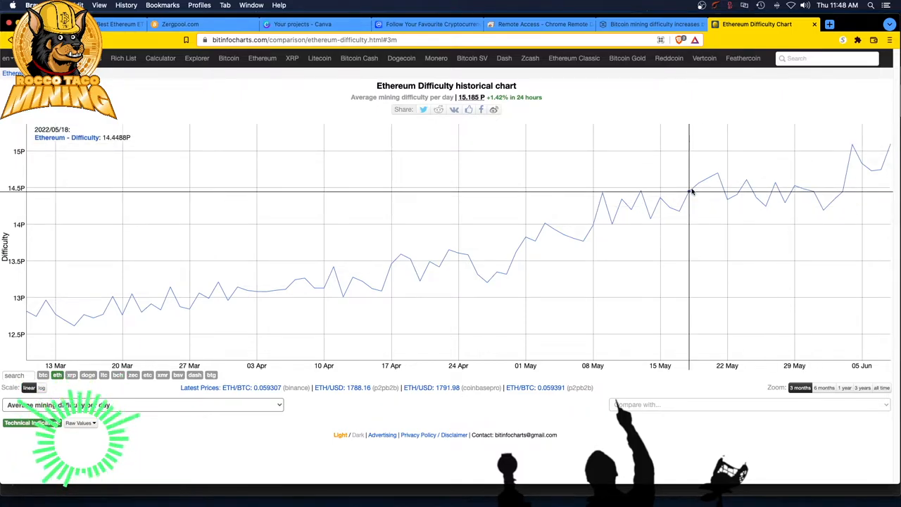
mouse_move(542, 208)
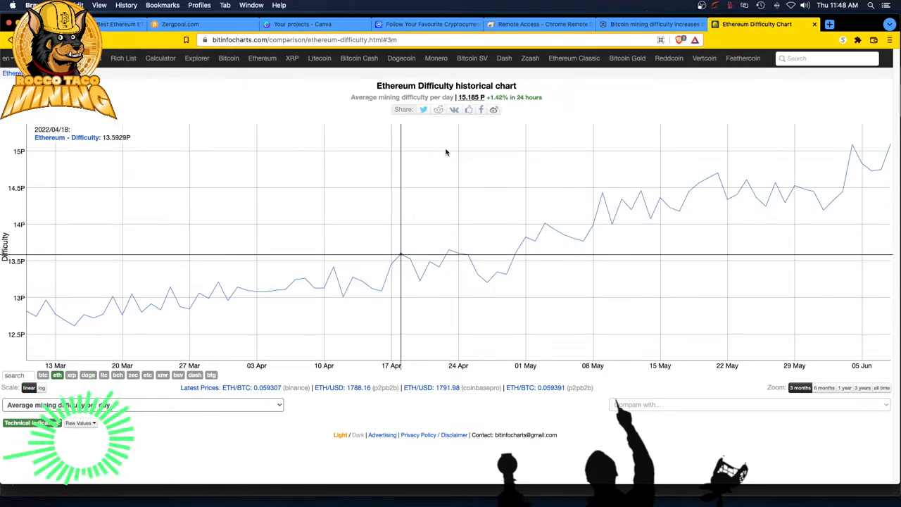
left_click(662, 24)
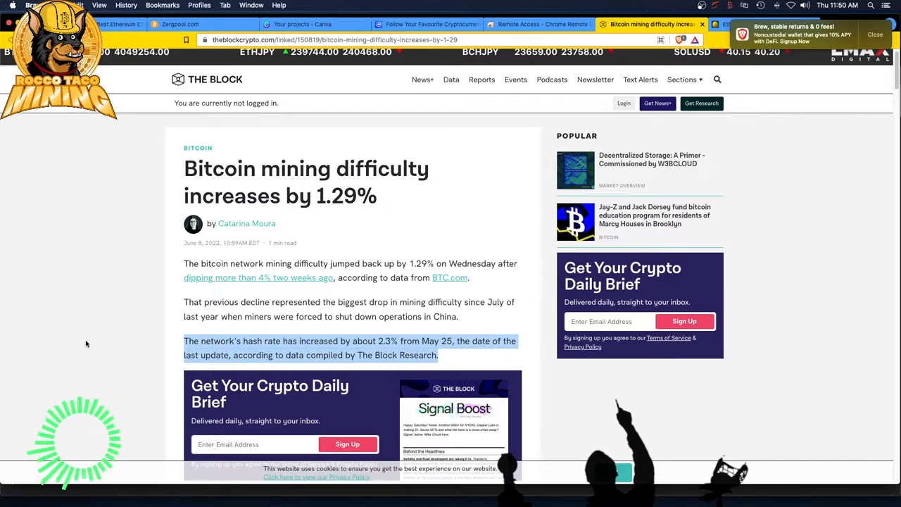
Scroll the 1.29% difficulty article down to the Bitcoin hash rate chart
scroll("down", 3)
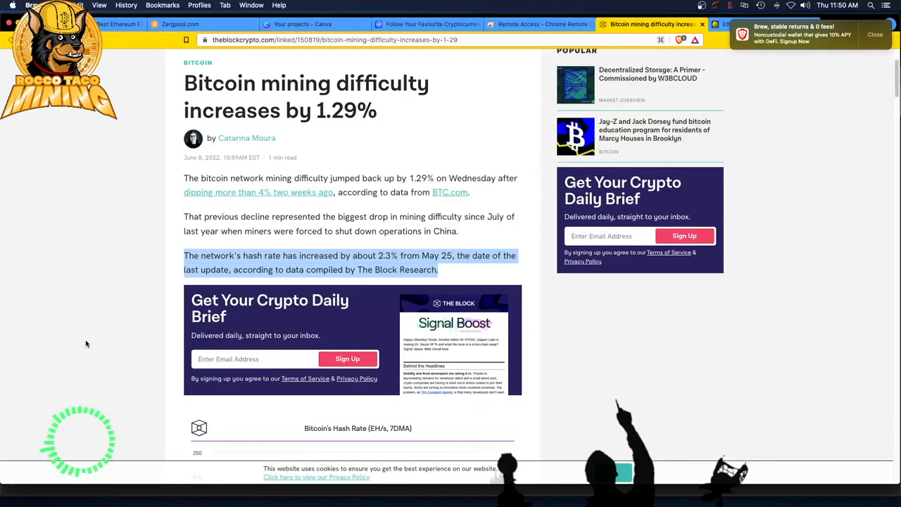
Zoom the Bitcoin hash rate chart to 3M, then 1M (about 209.98 EH/s on 6 June 2022)
scroll("down", 3)
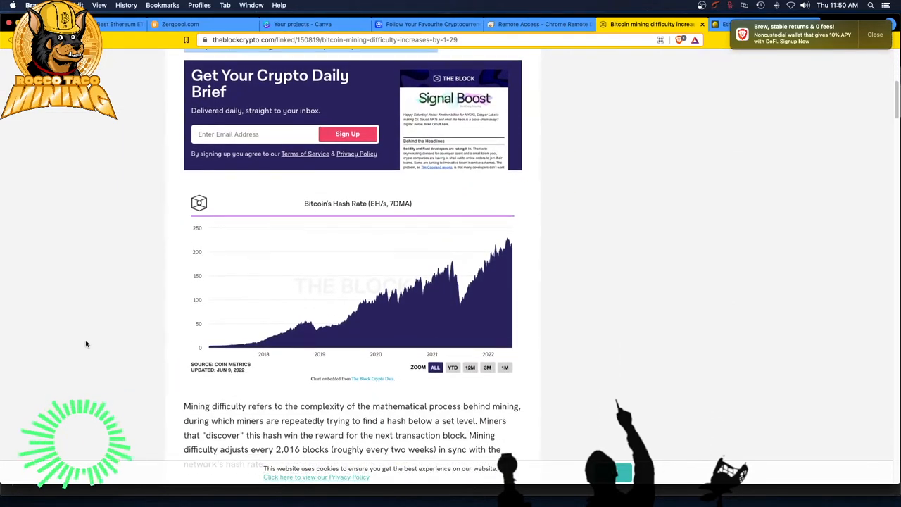
scroll("down", 3)
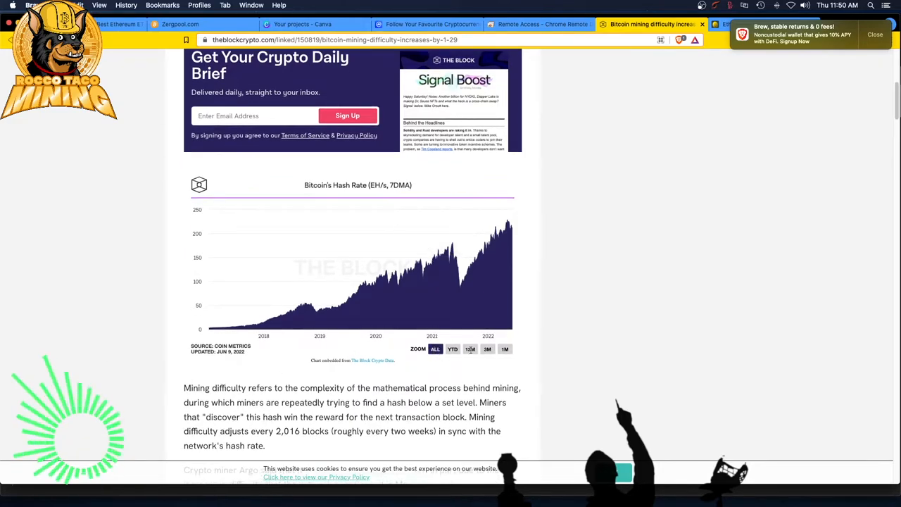
left_click(487, 349)
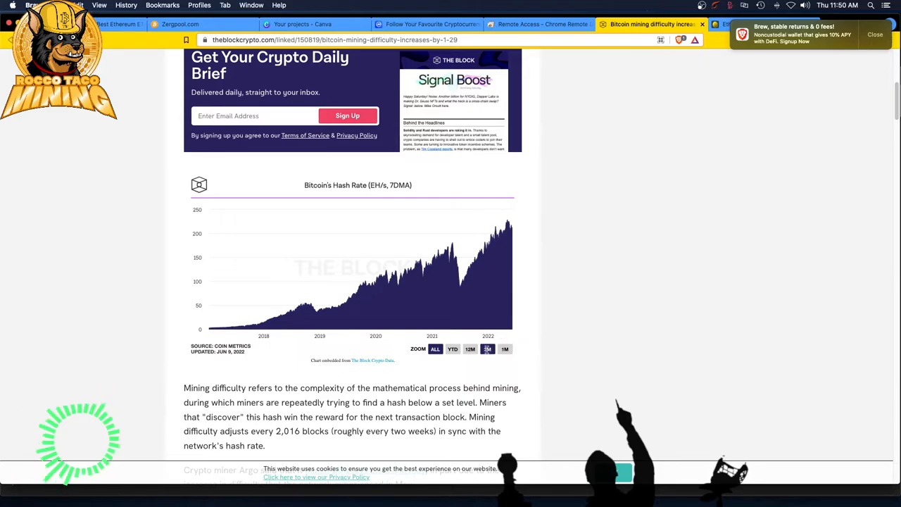
left_click(487, 350)
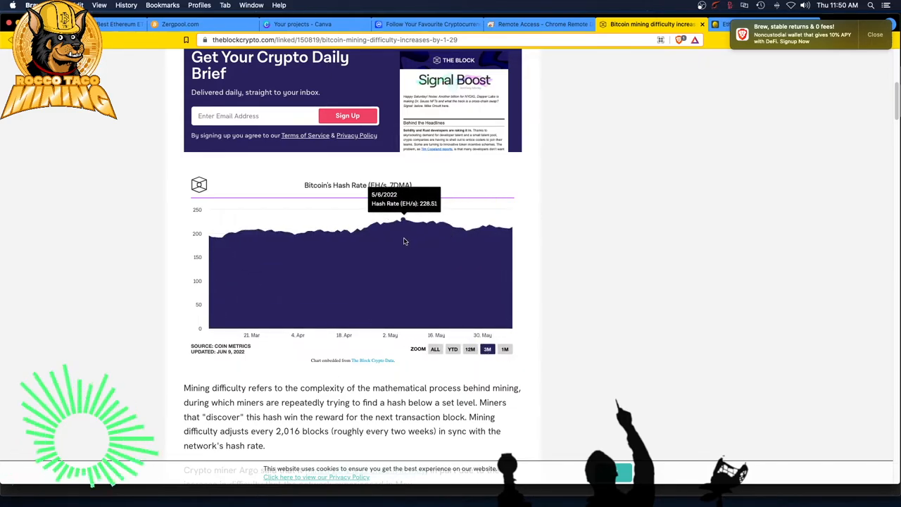
mouse_move(512, 228)
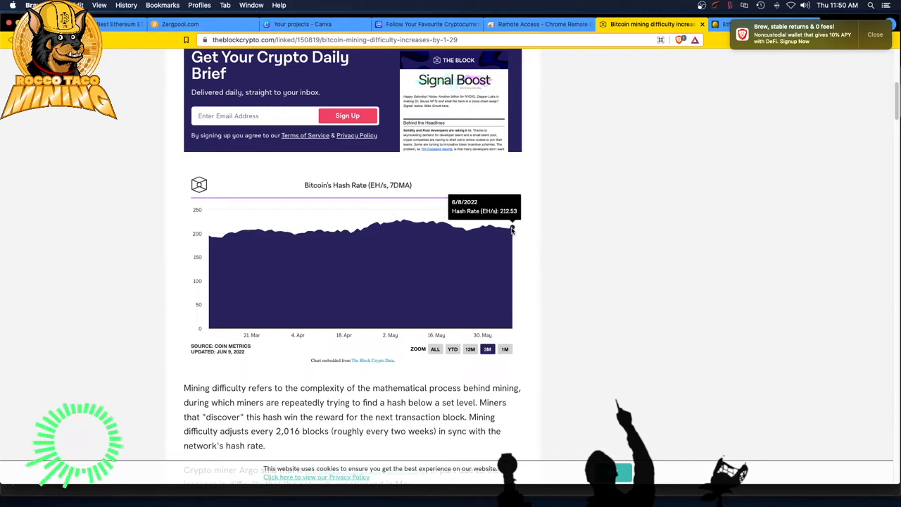
left_click(504, 349)
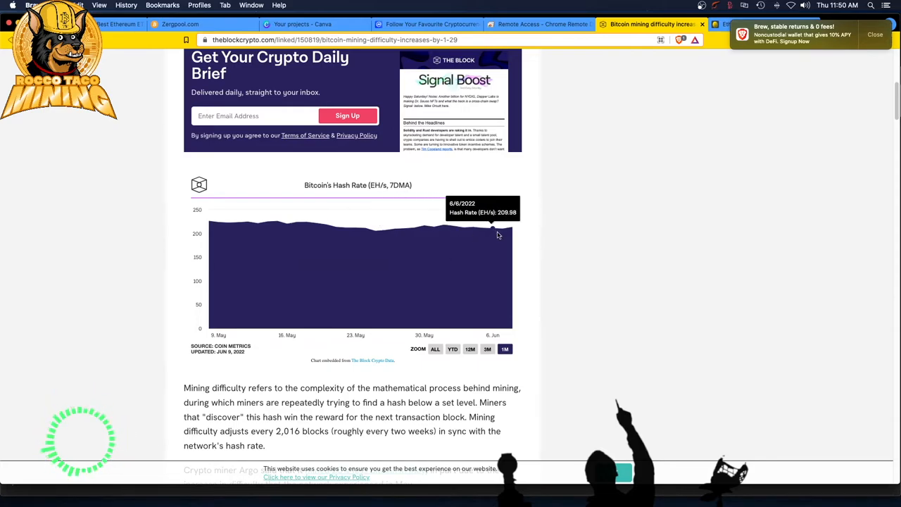
mouse_move(512, 233)
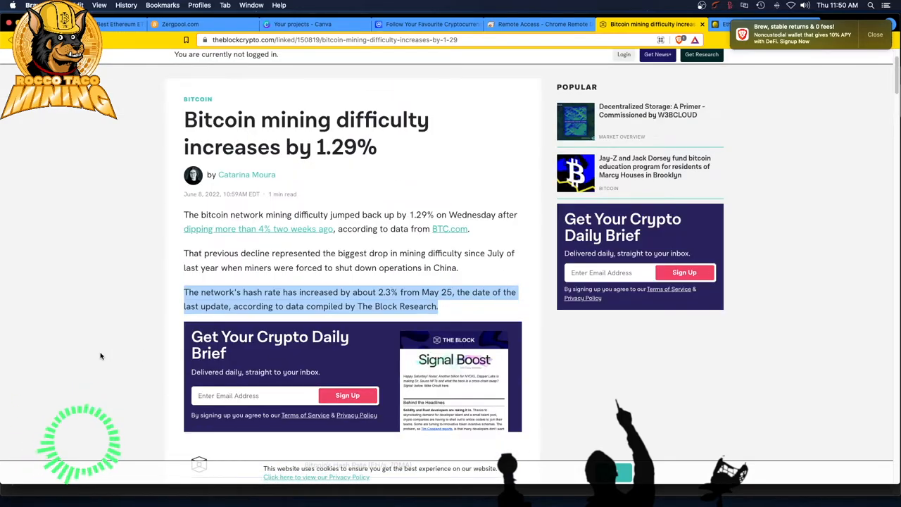
Select the paragraph about Argo mining 25% less bitcoin in May
scroll("down", 3)
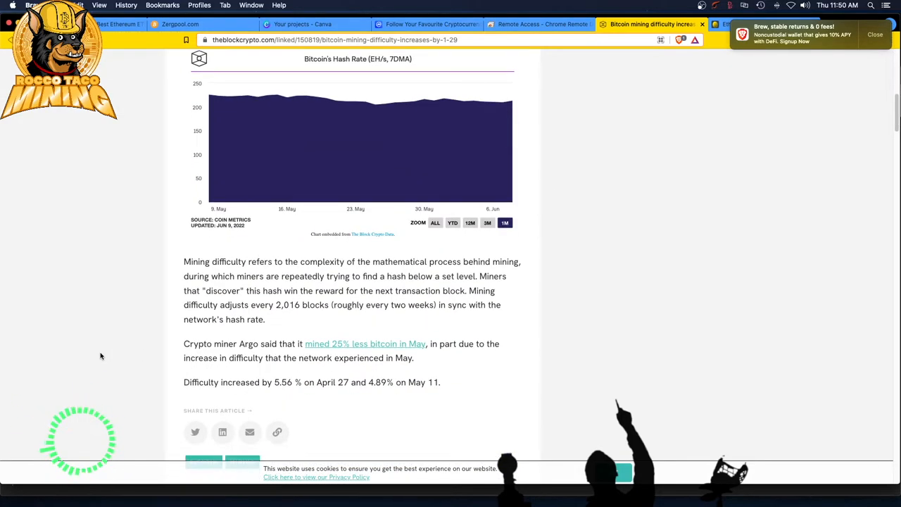
left_click_drag(183, 260, 264, 318)
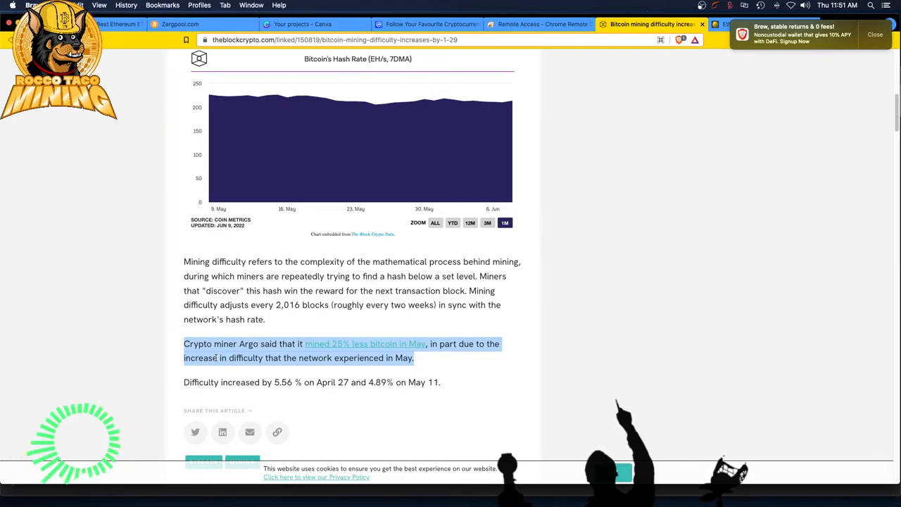
Deselect the Argo paragraph and scroll back up to the article headline
left_click(145, 361)
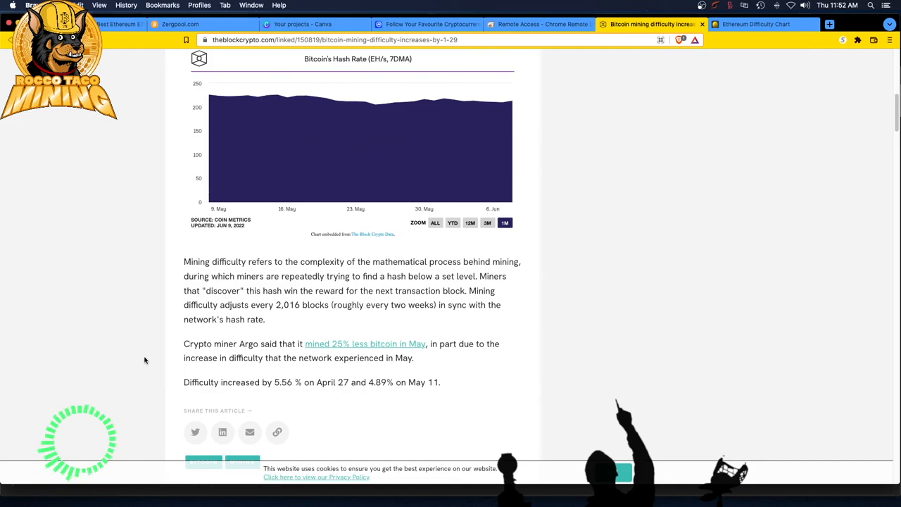
scroll("up", 3)
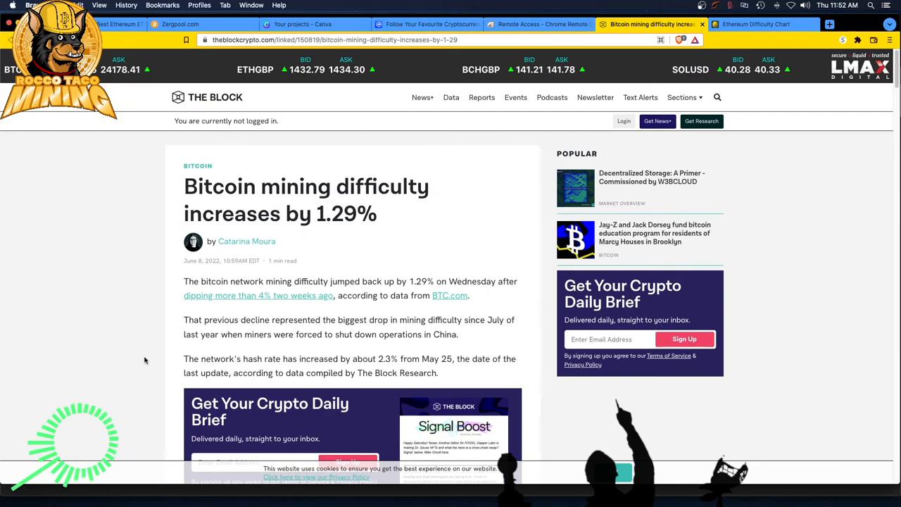